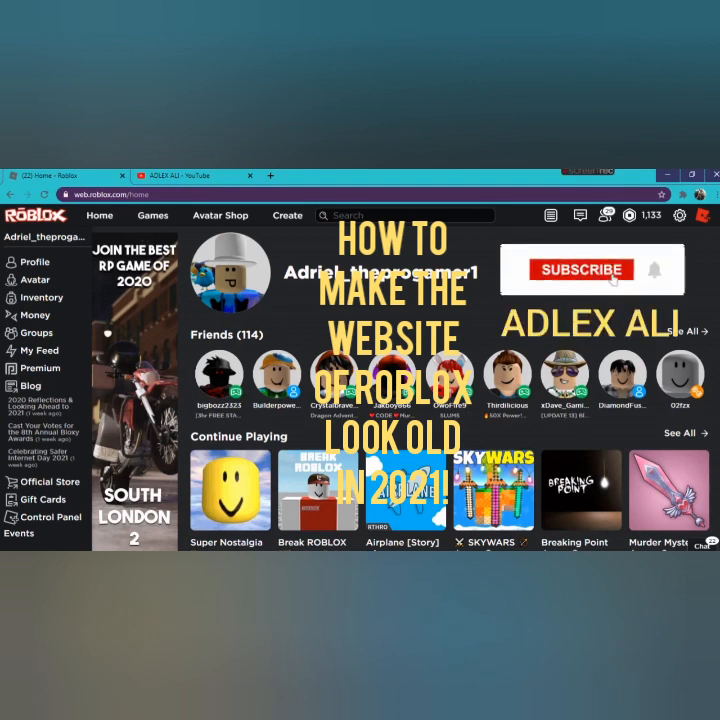
Look over the YouTube channel's uploads, then return to the Roblox home page tab.
left_click(581, 269)
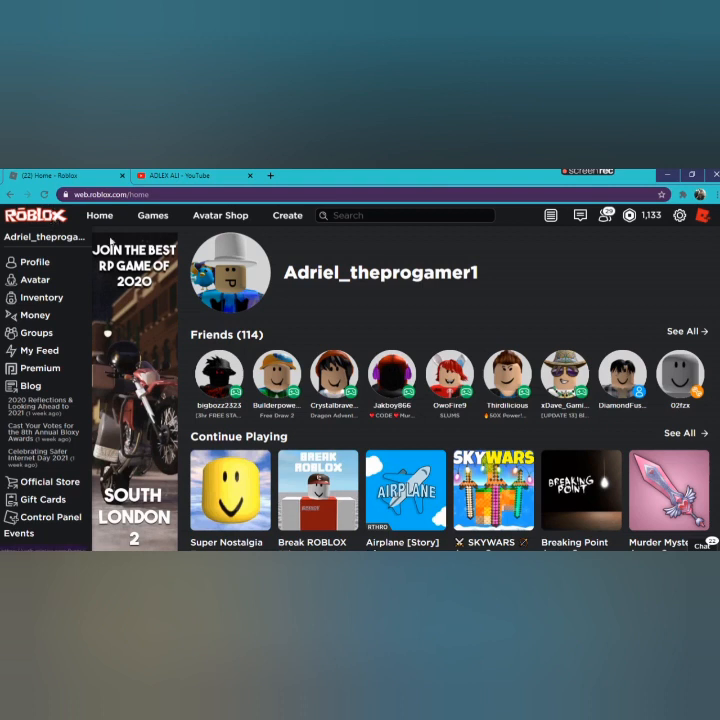
mouse_move(543, 273)
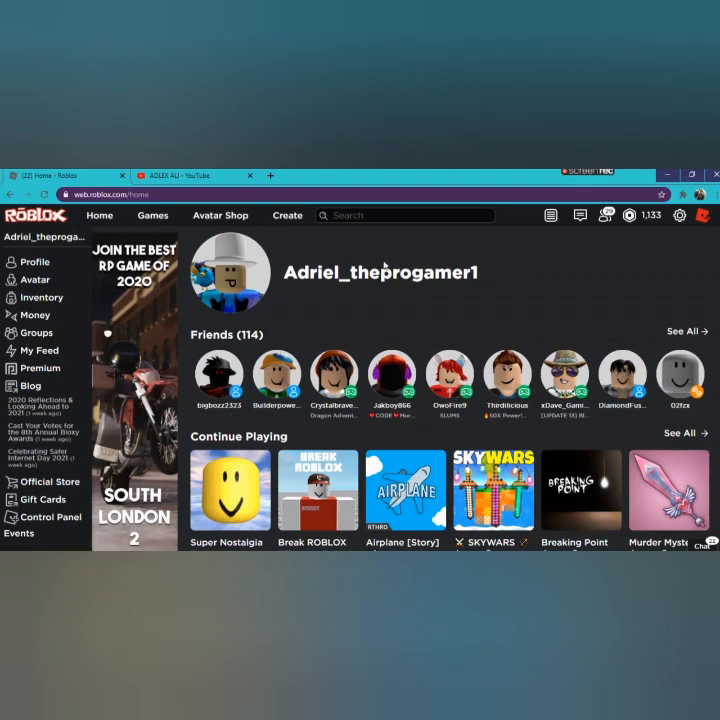
mouse_move(558, 281)
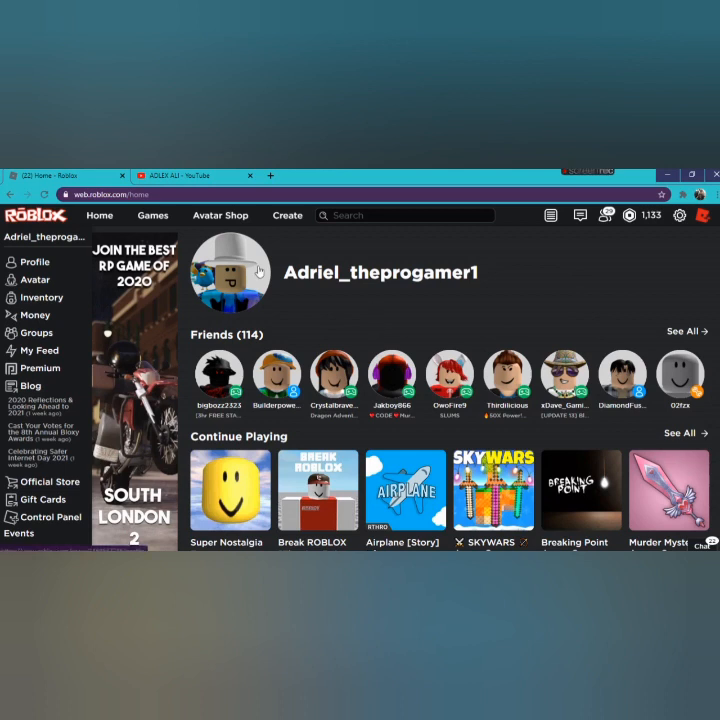
mouse_move(425, 262)
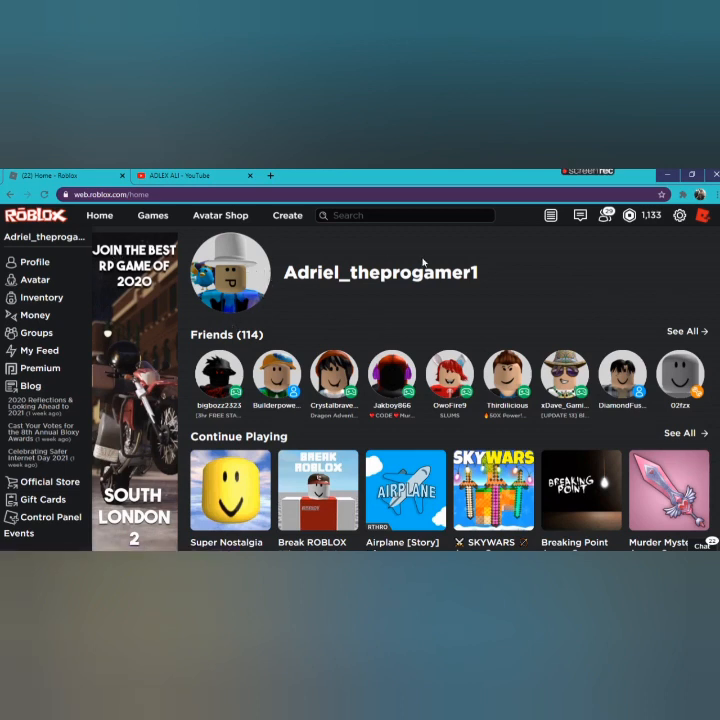
mouse_move(444, 255)
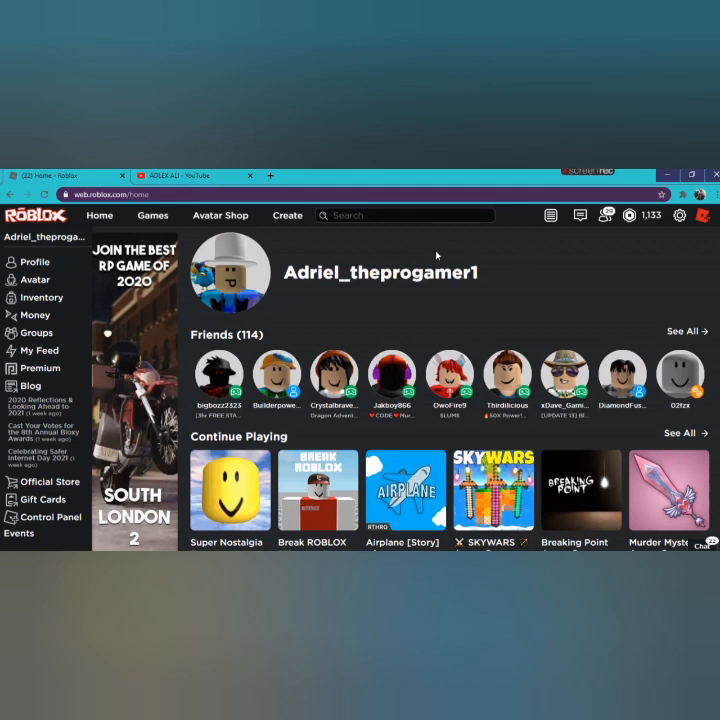
mouse_move(430, 253)
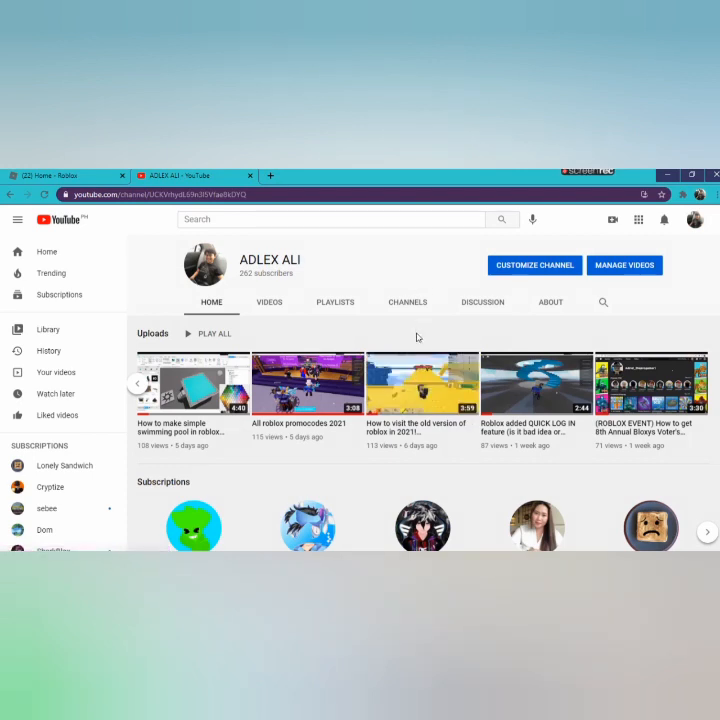
mouse_move(420, 383)
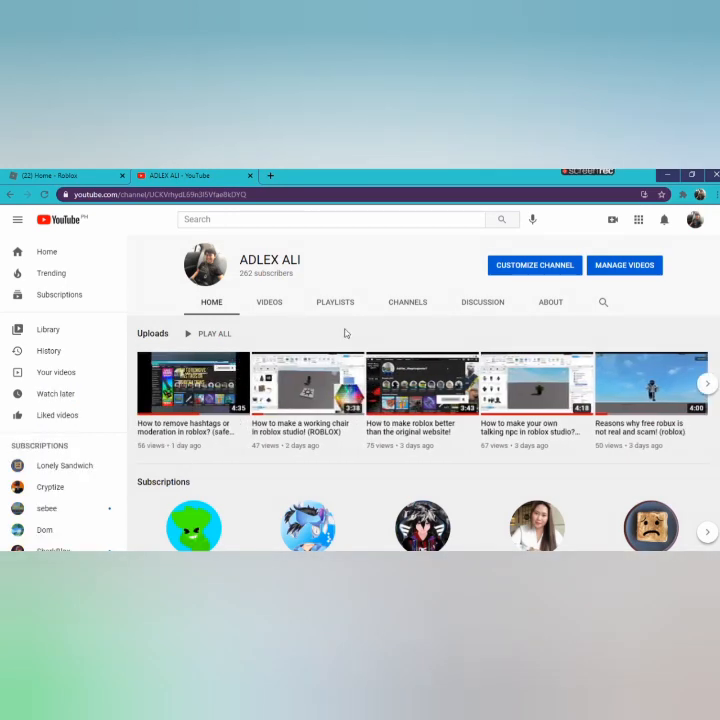
left_click(60, 175)
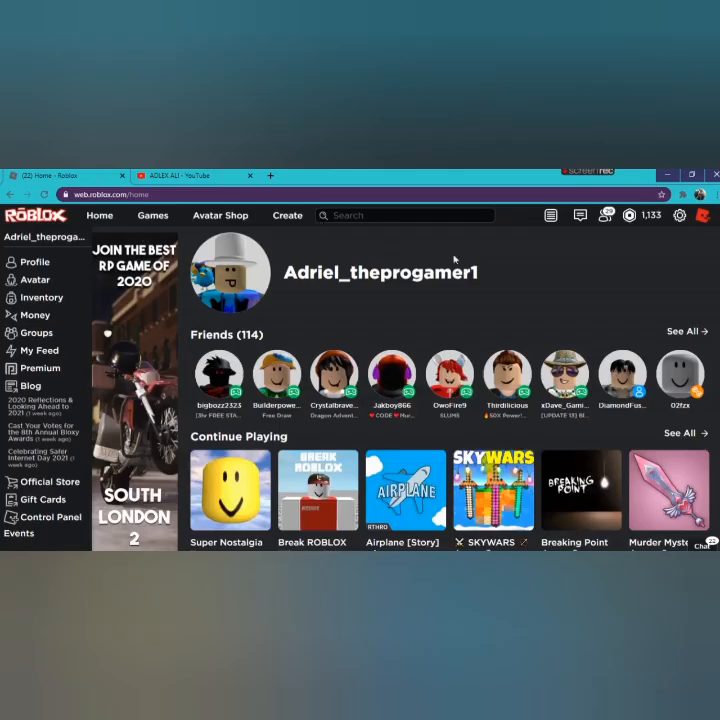
mouse_move(556, 303)
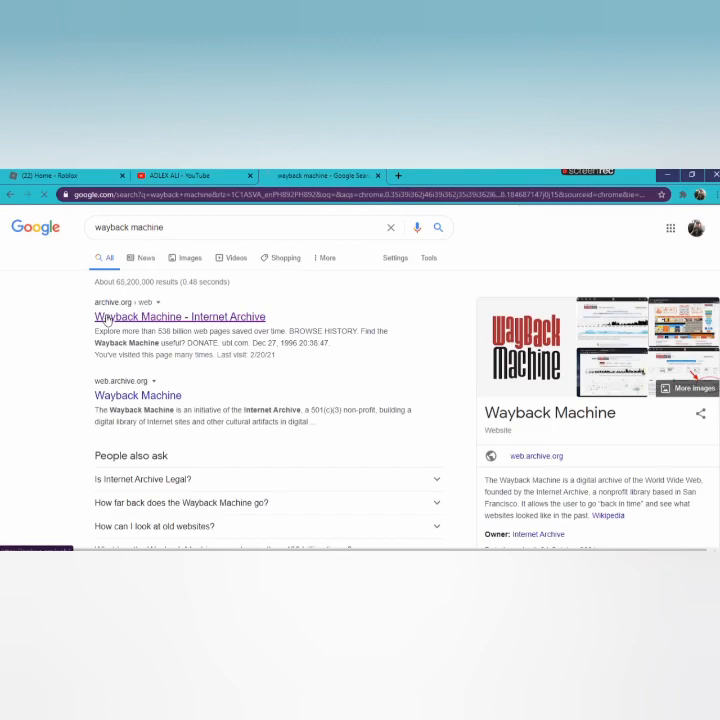
Look up roblox.com in the Wayback Machine and open one of its archived captures.
left_click(178, 316)
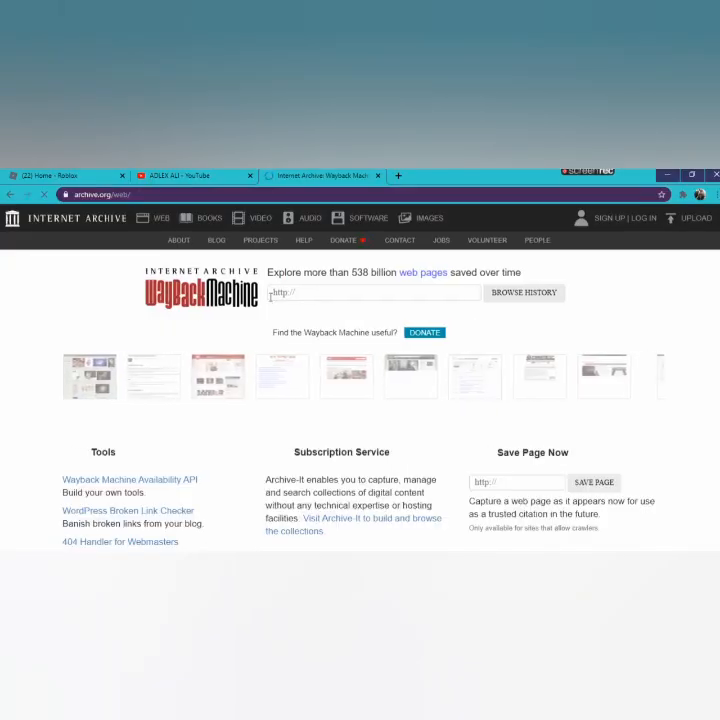
type("roblox.com")
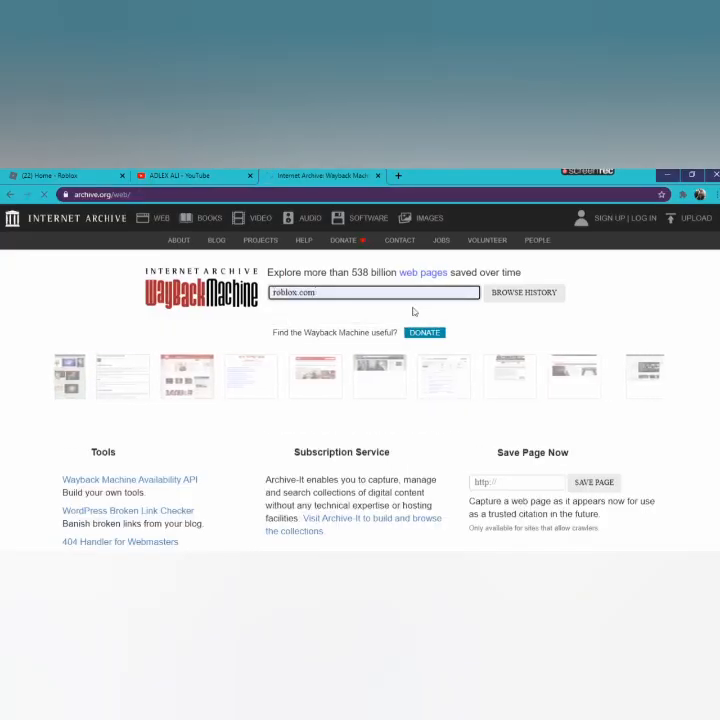
left_click(523, 293)
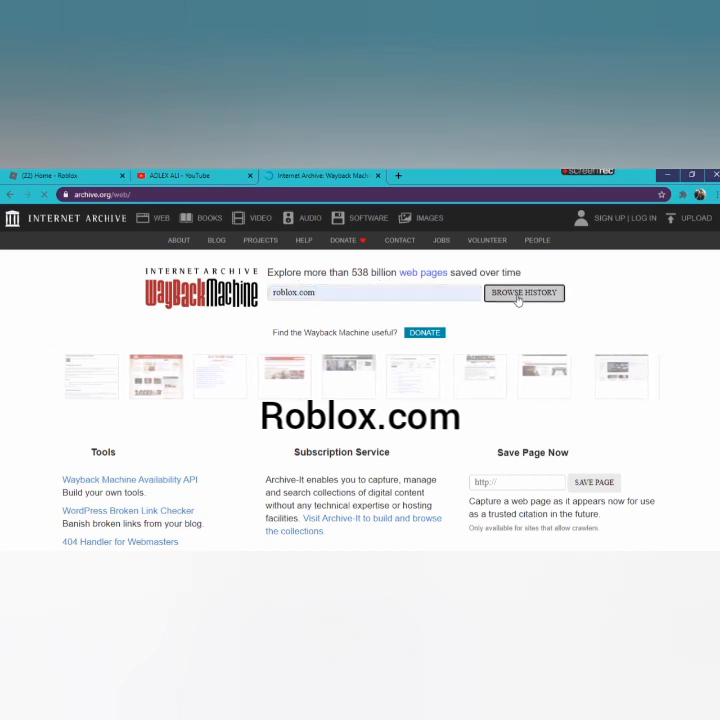
left_click(524, 293)
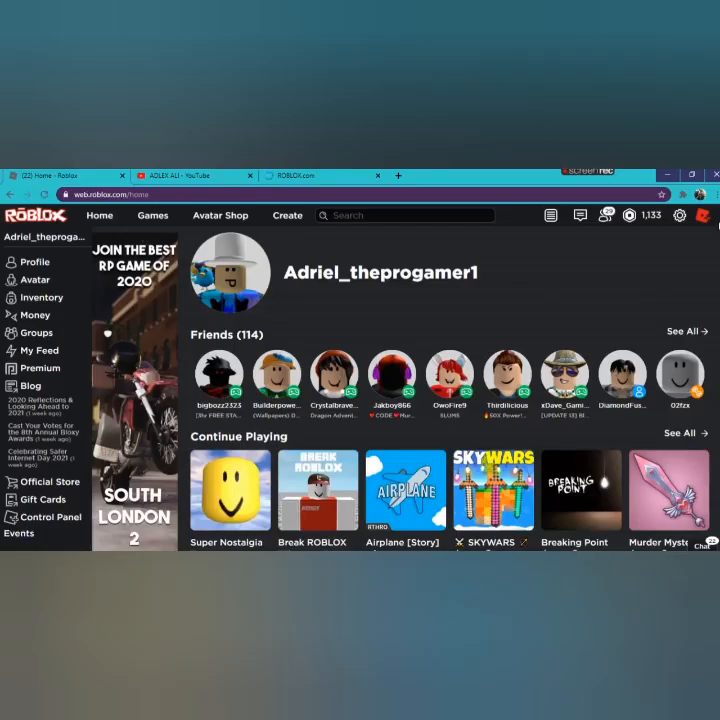
Log out of Roblox from the gear menu and go to the Sign Up page.
left_click(679, 215)
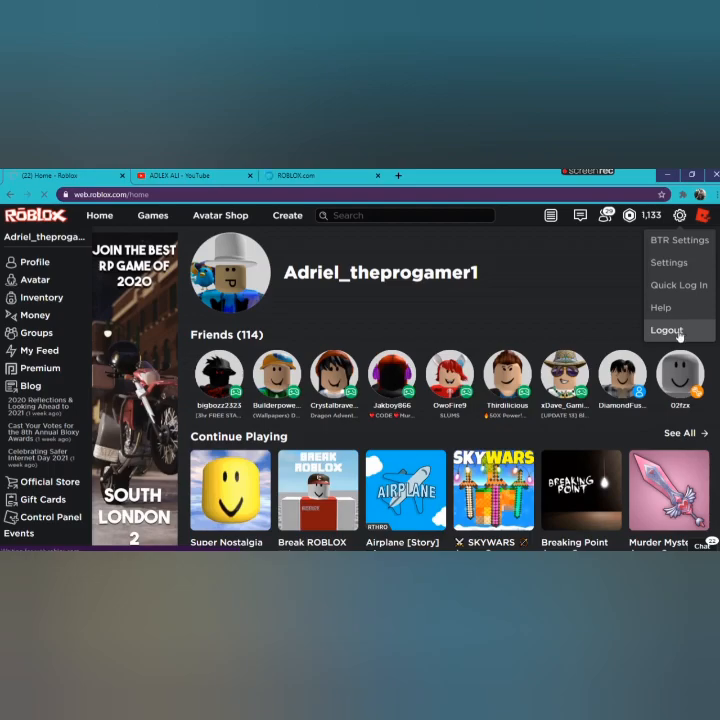
left_click(666, 330)
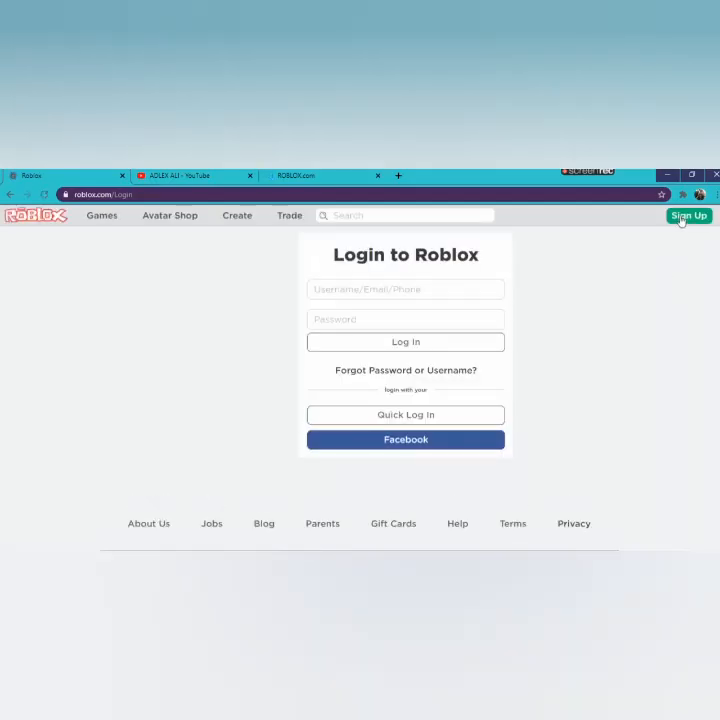
left_click(689, 215)
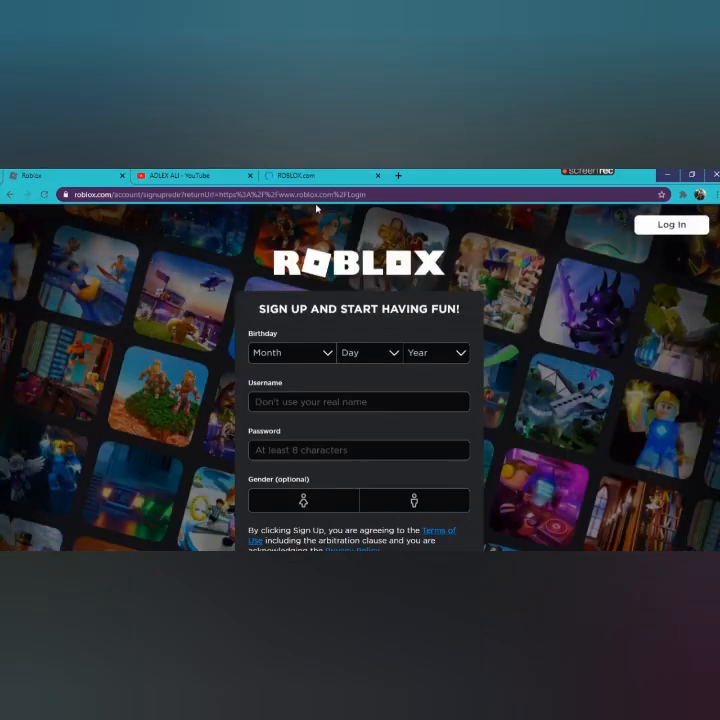
mouse_move(317, 209)
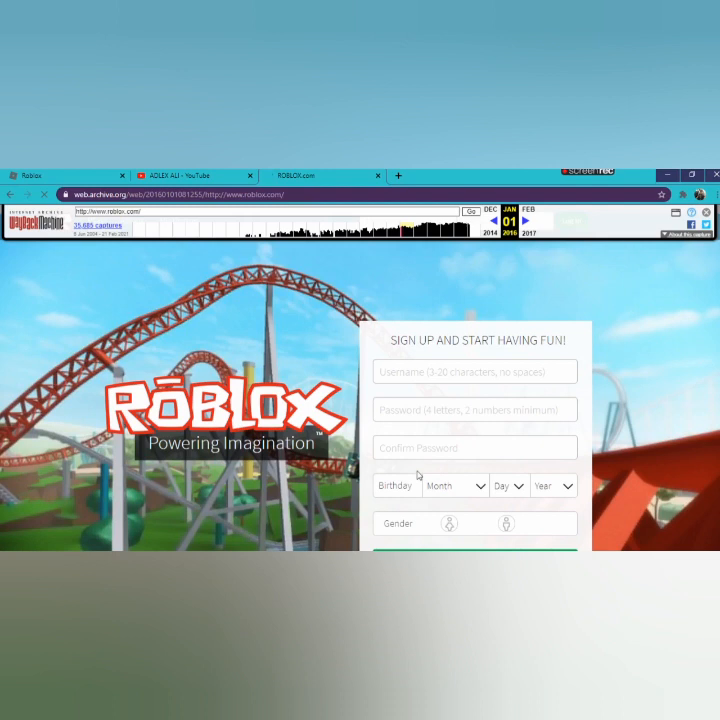
mouse_move(280, 387)
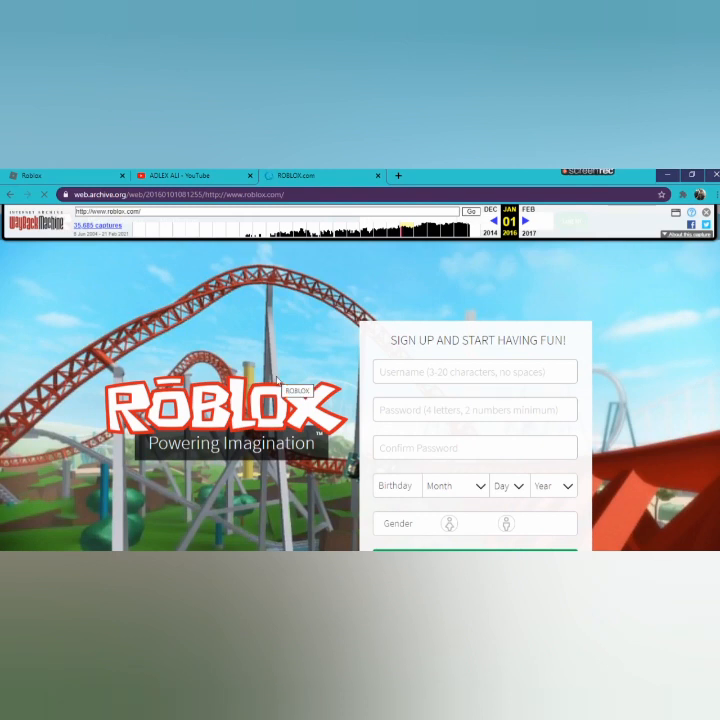
mouse_move(507, 357)
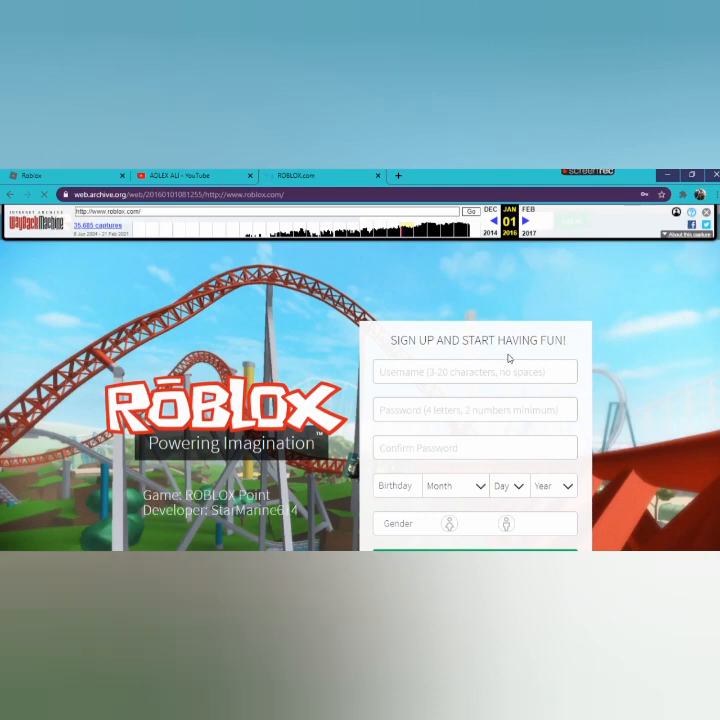
Fill the saved username, then enter the password and its confirmation on the 2016 form.
scroll("down", 3)
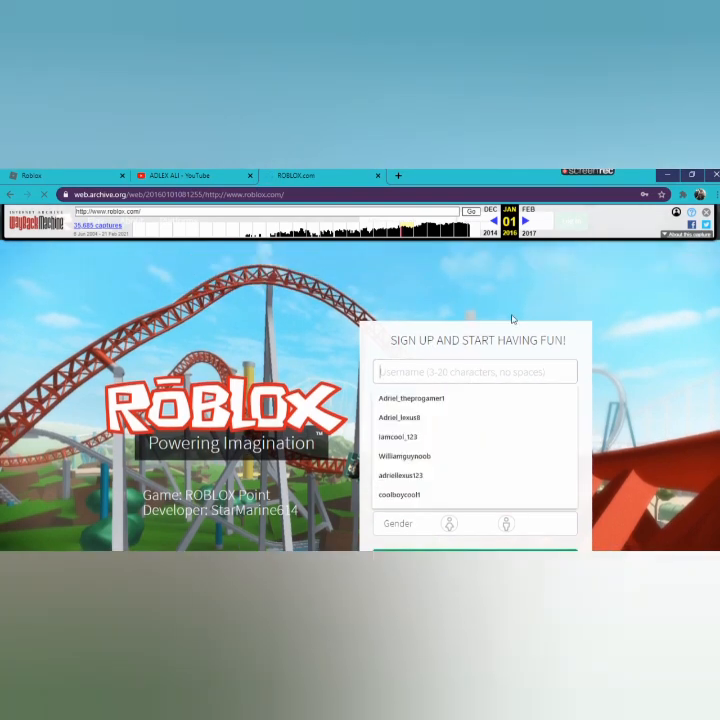
left_click(404, 456)
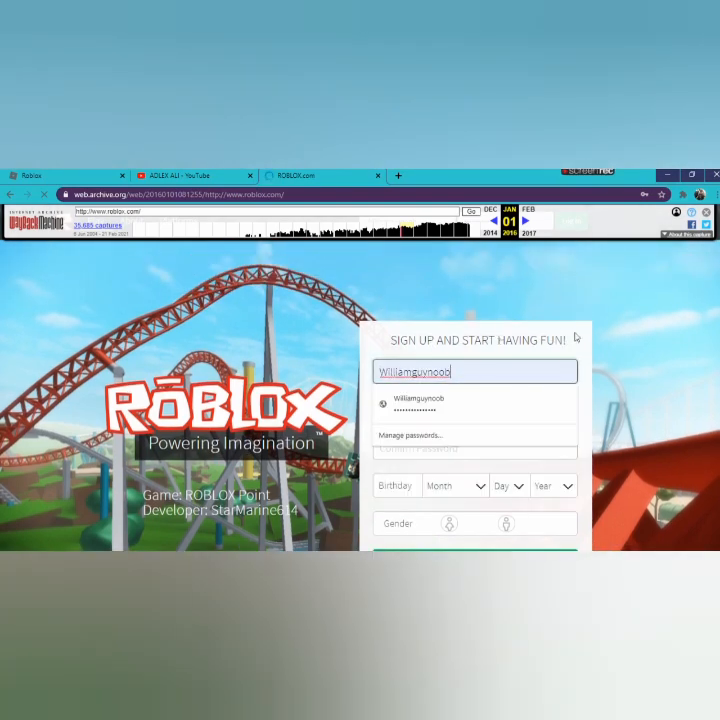
left_click(475, 409)
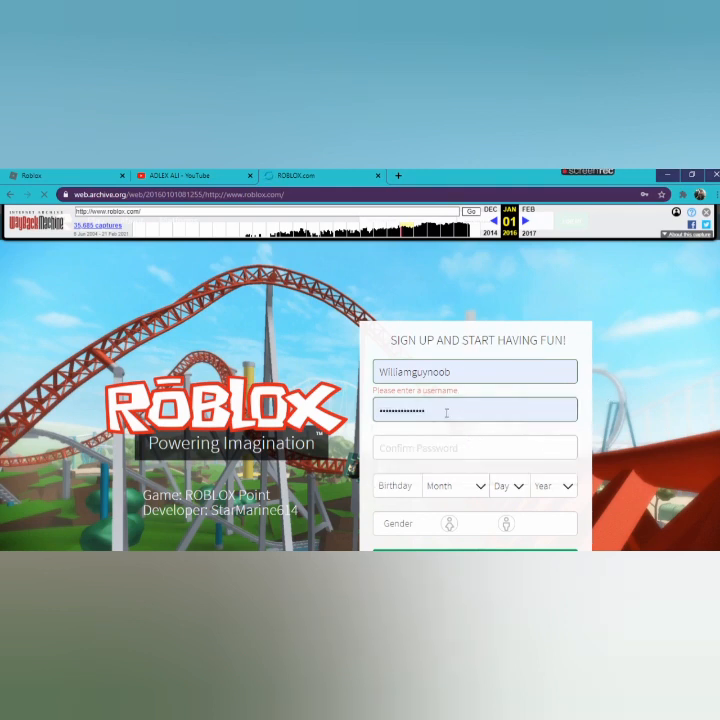
left_click(474, 409)
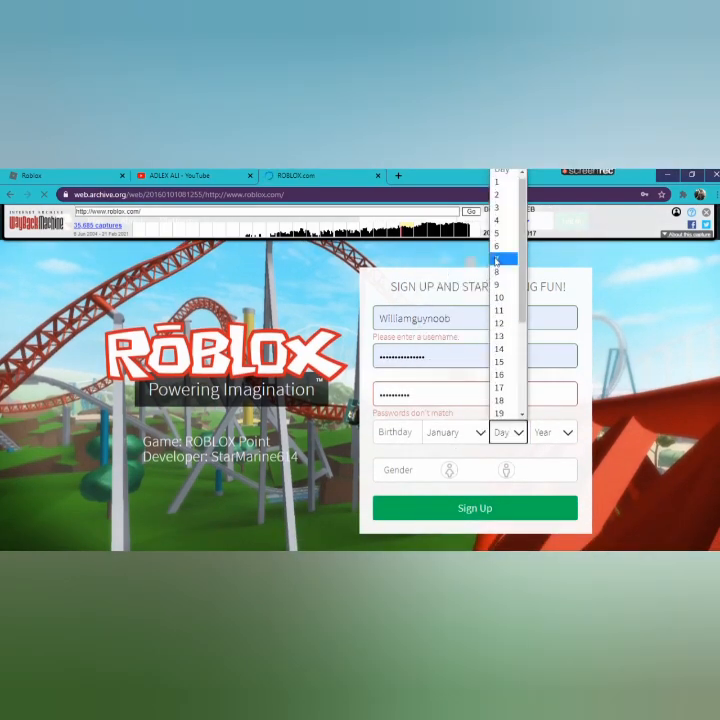
Pick birth day 6 and male gender, then submit the archived sign-up form.
left_click(499, 259)
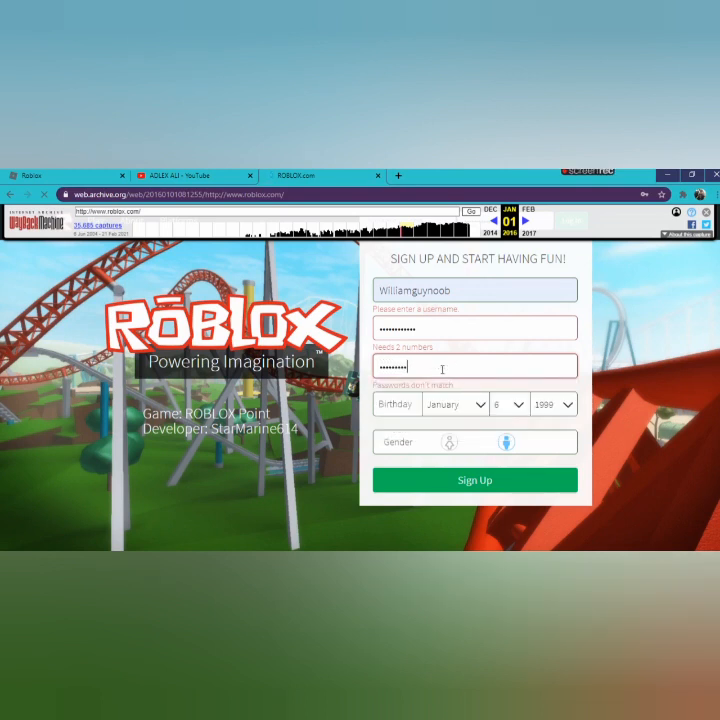
mouse_move(648, 370)
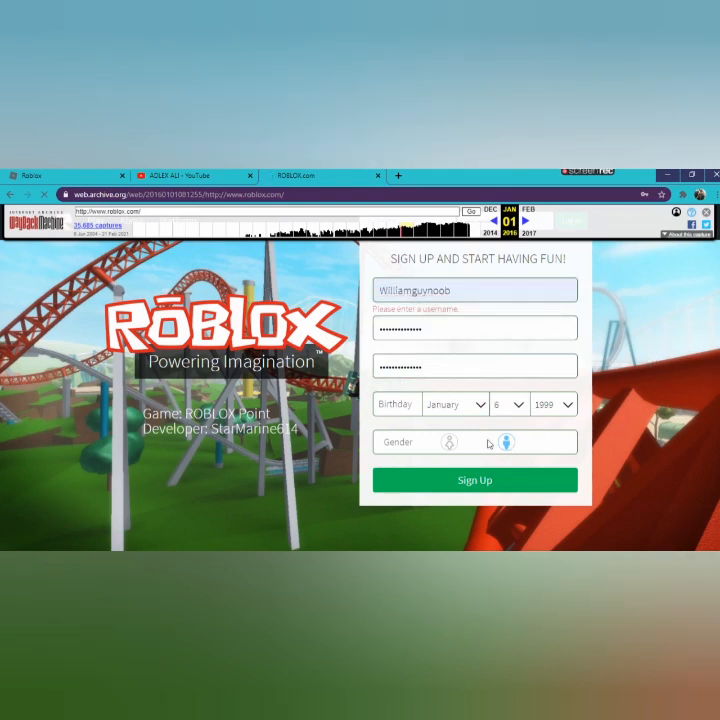
left_click(506, 442)
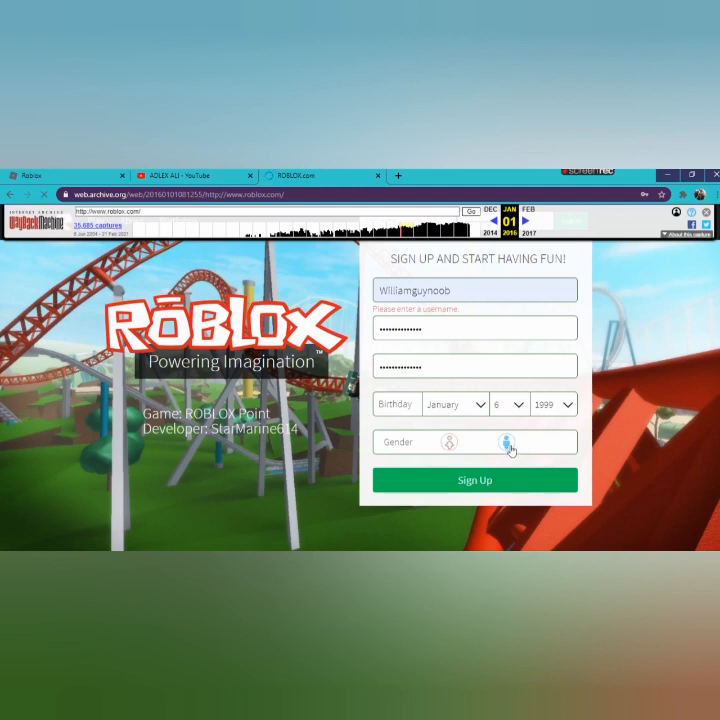
left_click(474, 480)
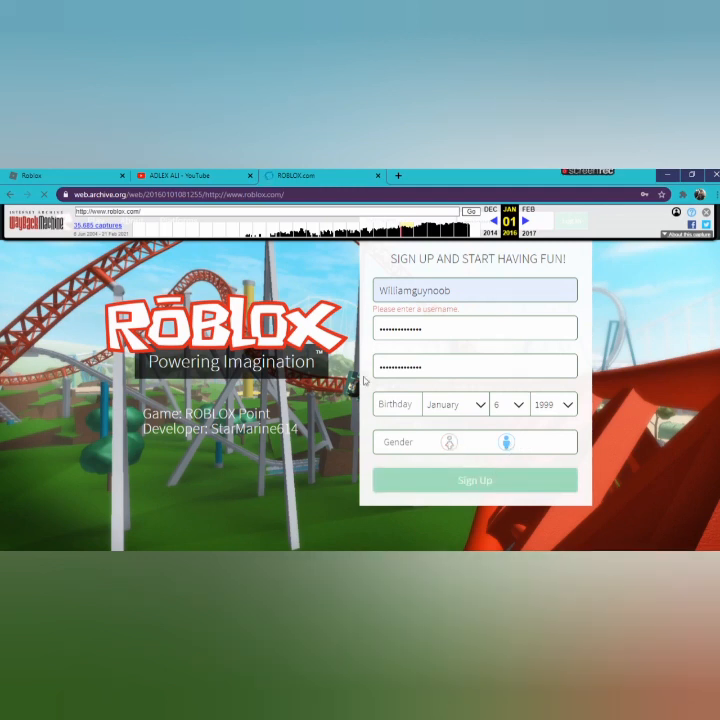
left_click(474, 480)
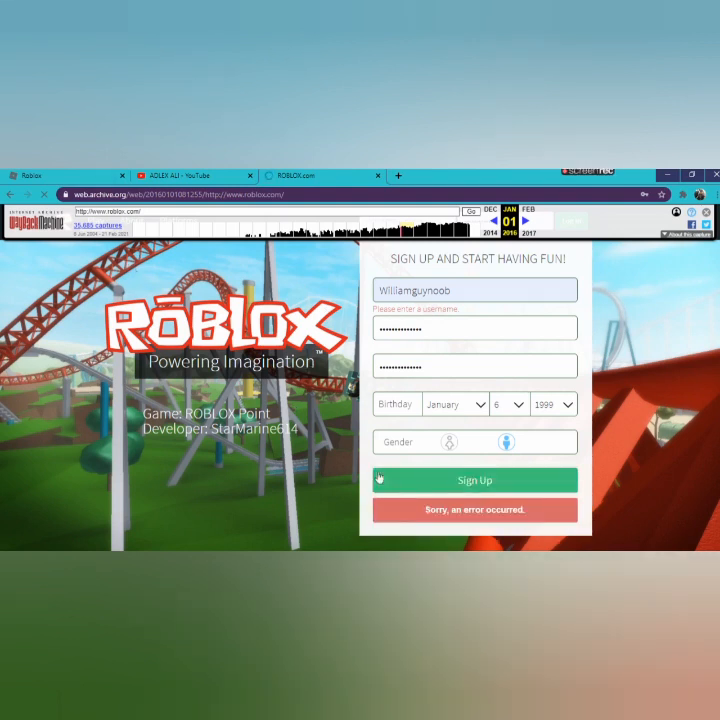
mouse_move(618, 545)
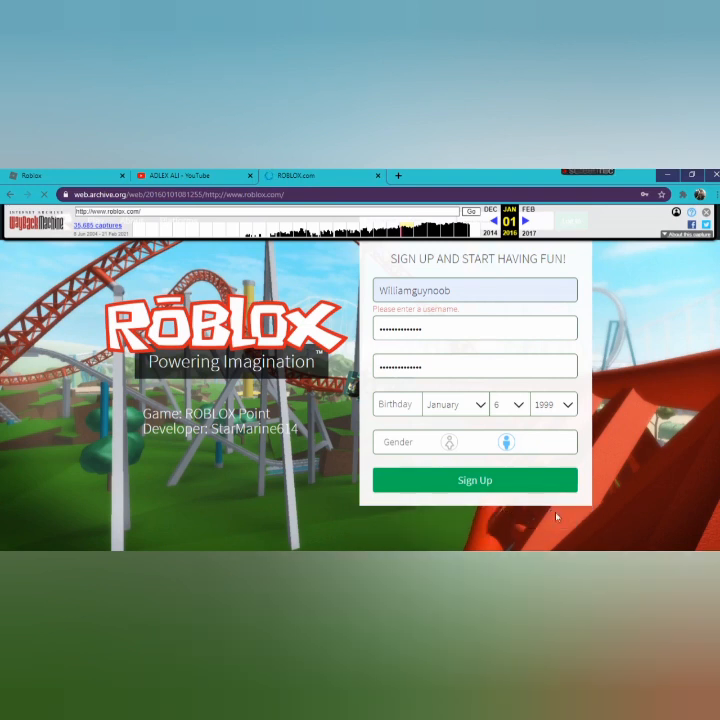
mouse_move(537, 473)
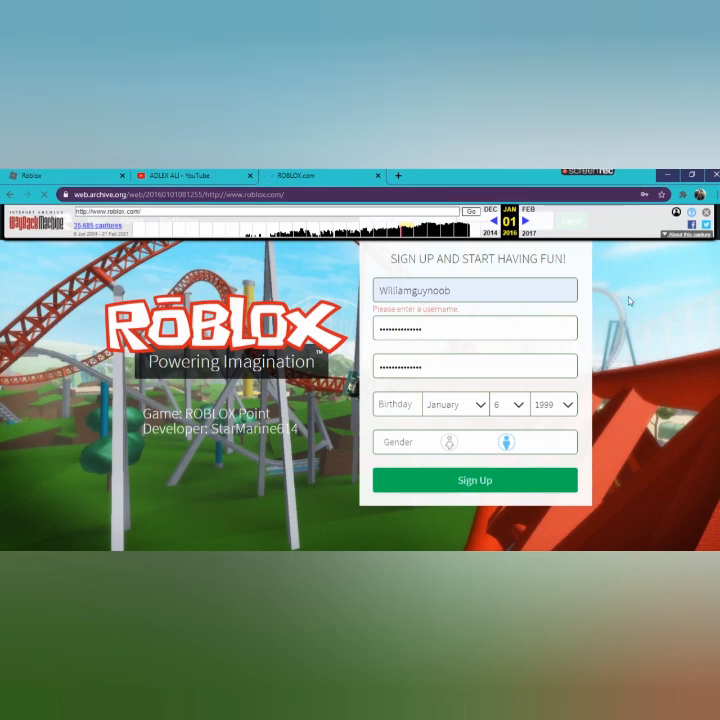
mouse_move(634, 314)
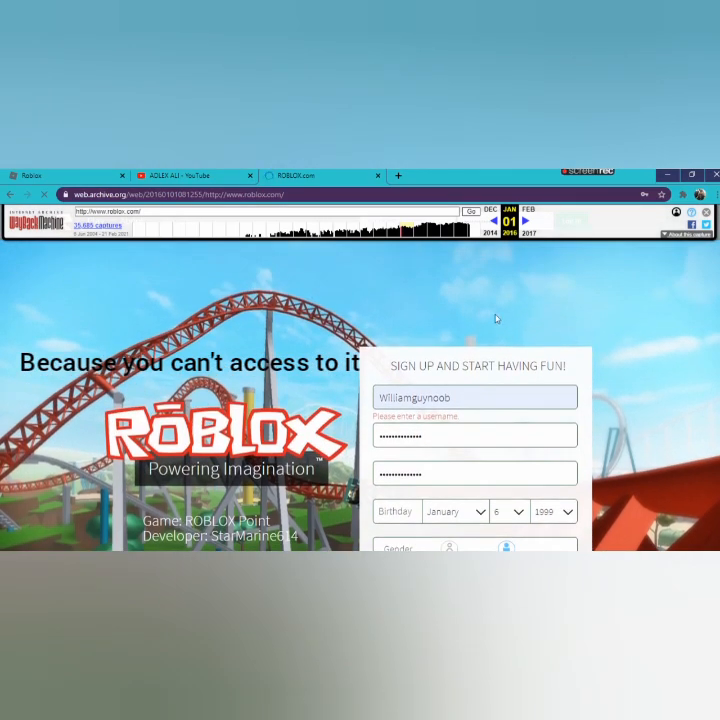
Search roblox.com on archive.org/web, select 2006, and open the April 2 capture.
scroll("down", 3)
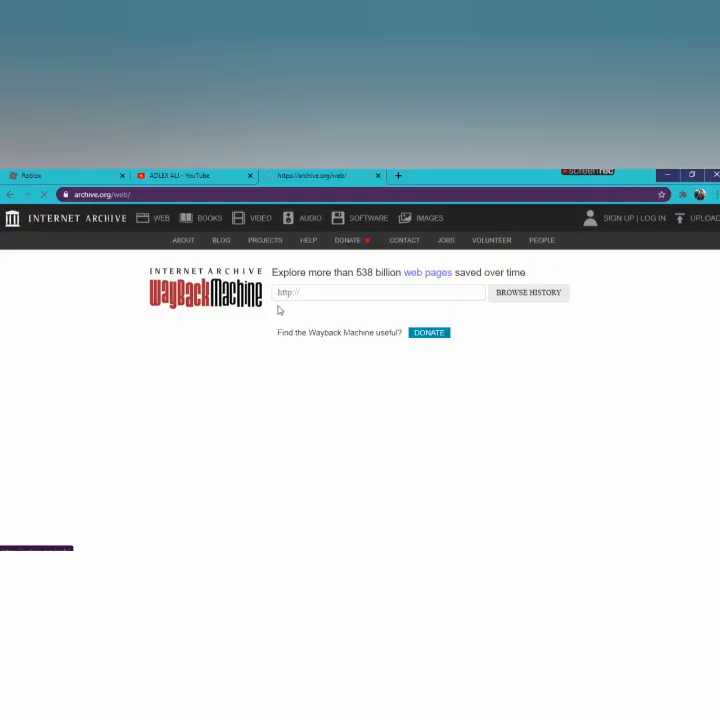
type("roblox.com")
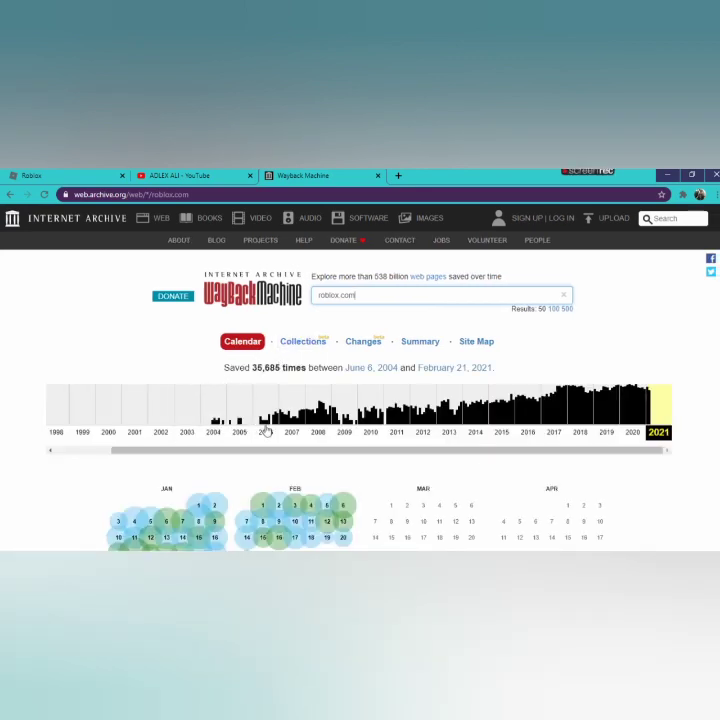
left_click(266, 420)
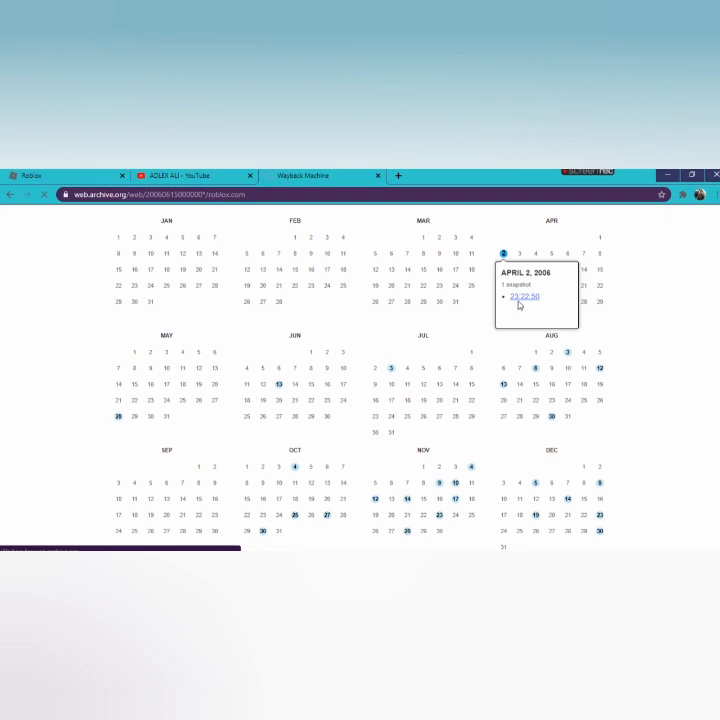
left_click(519, 298)
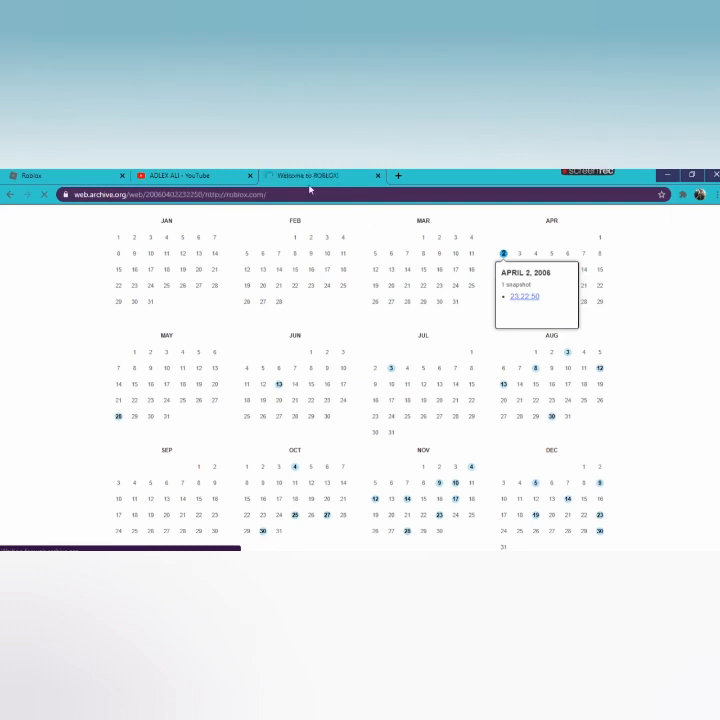
Open the April 2, 2006 snapshot and log in on its Welcome to ROBLOX page.
left_click(522, 296)
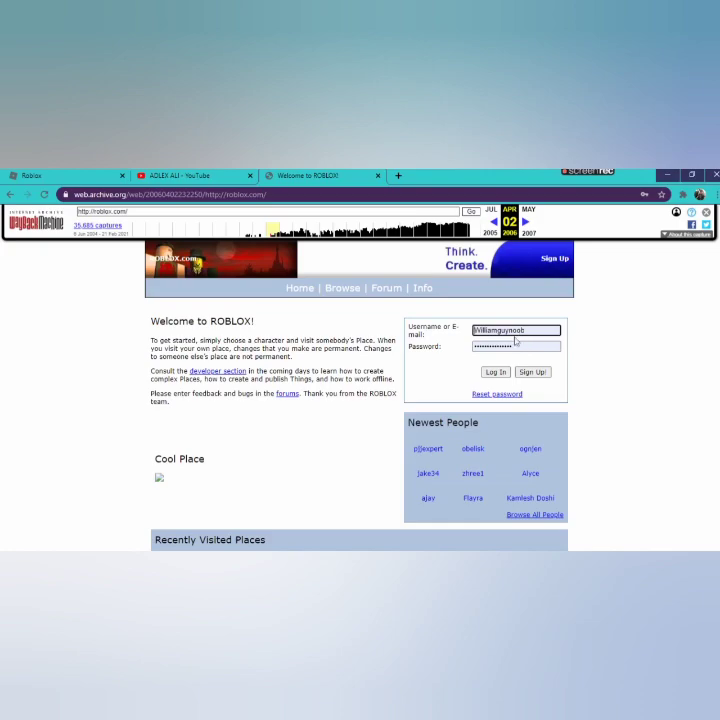
left_click(541, 372)
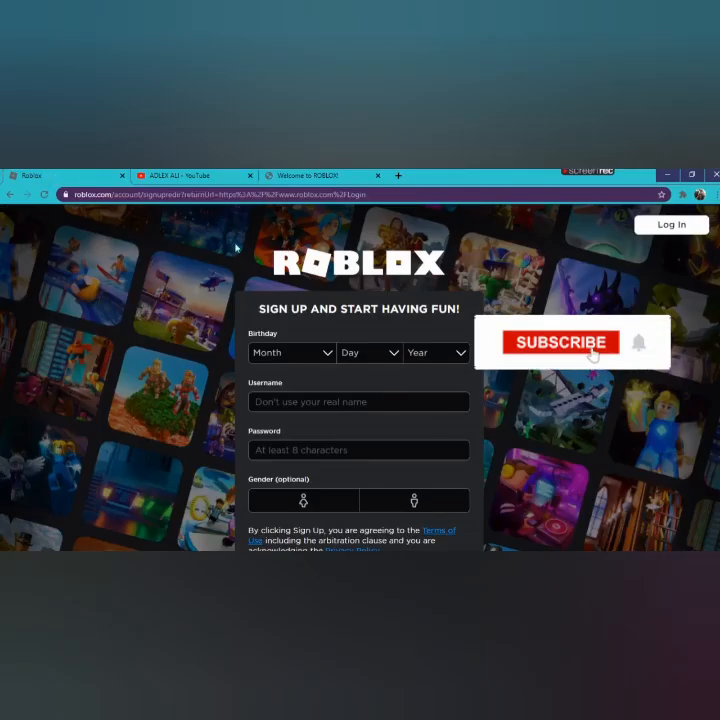
left_click(562, 342)
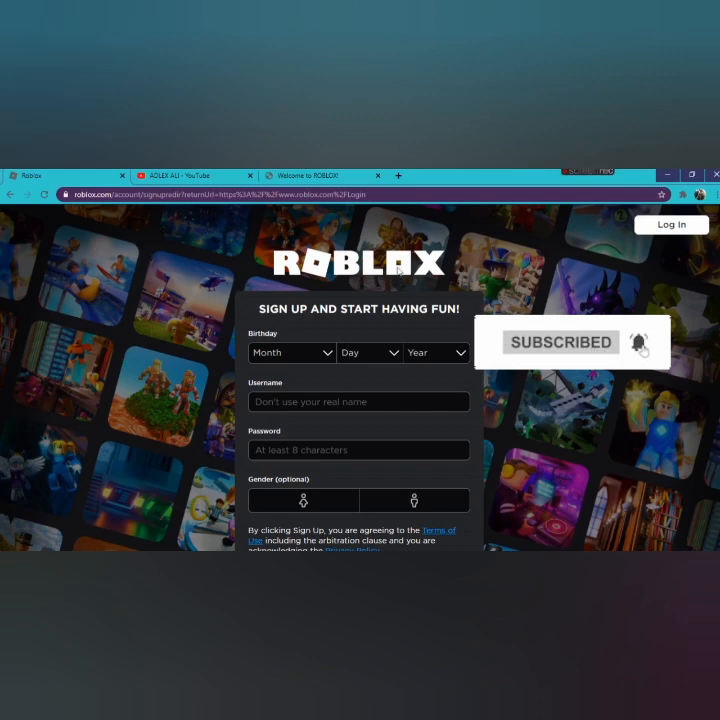